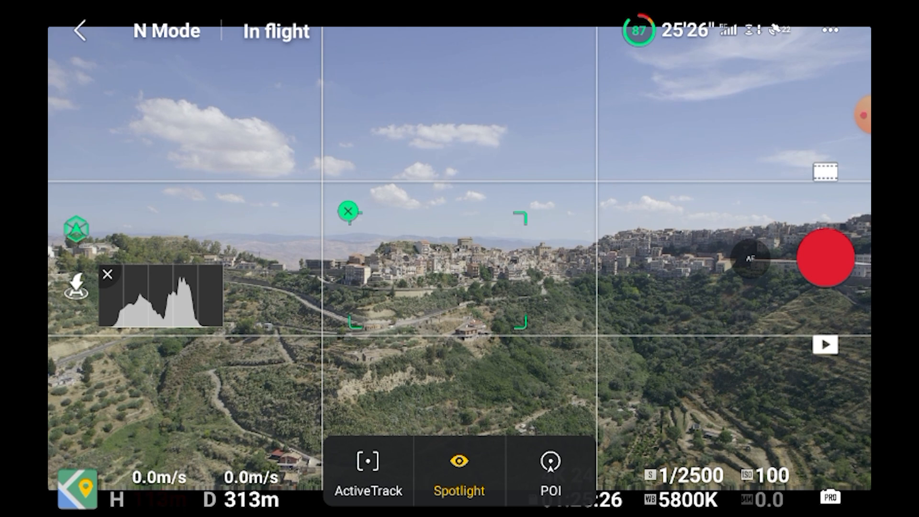
# Start recording video of the hilltop town in DJI Fly while hovering.
pyautogui.click(825, 256)
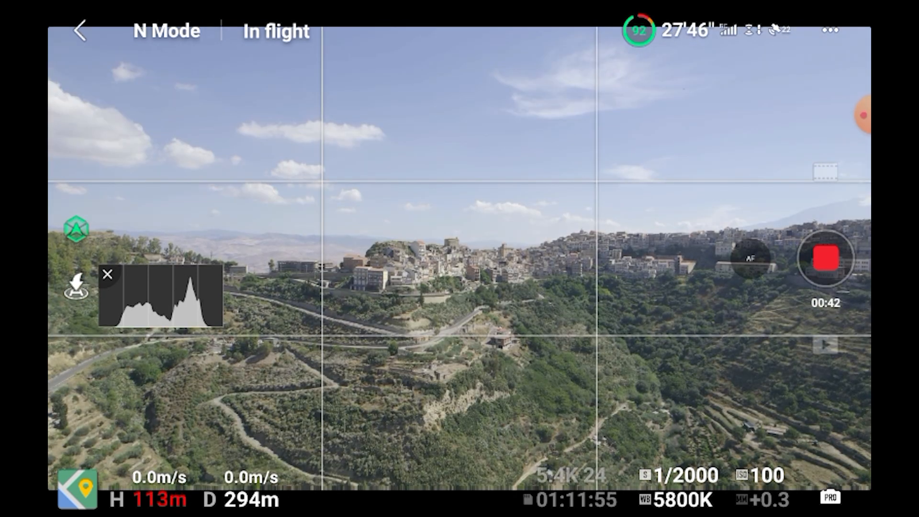
pyautogui.click(434, 264)
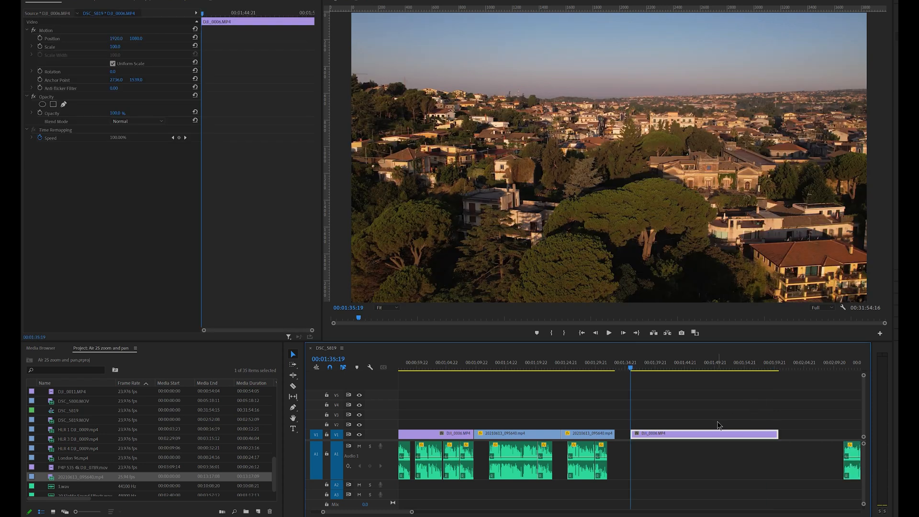
pyautogui.moveTo(463, 372)
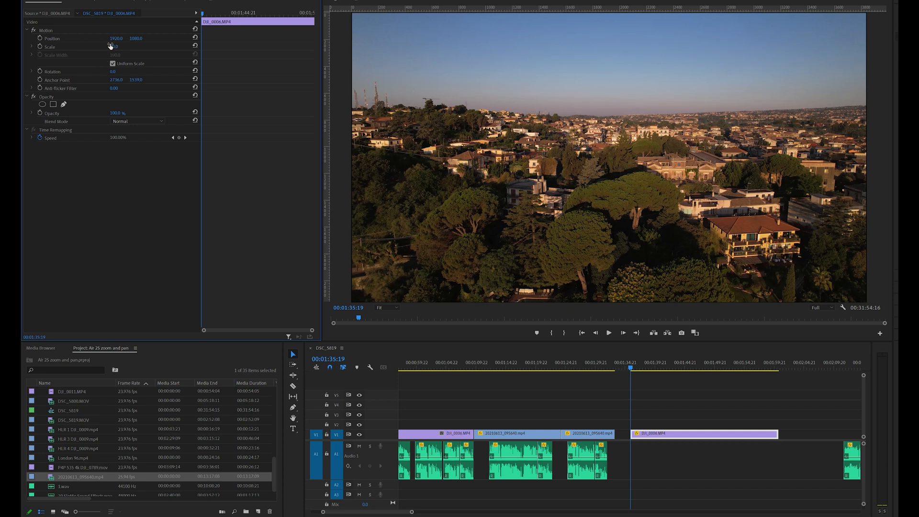
# Set the DJI_0006 clip's Motion Scale to 90 in Effect Controls.
pyautogui.doubleClick(115, 46)
pyautogui.write('90')
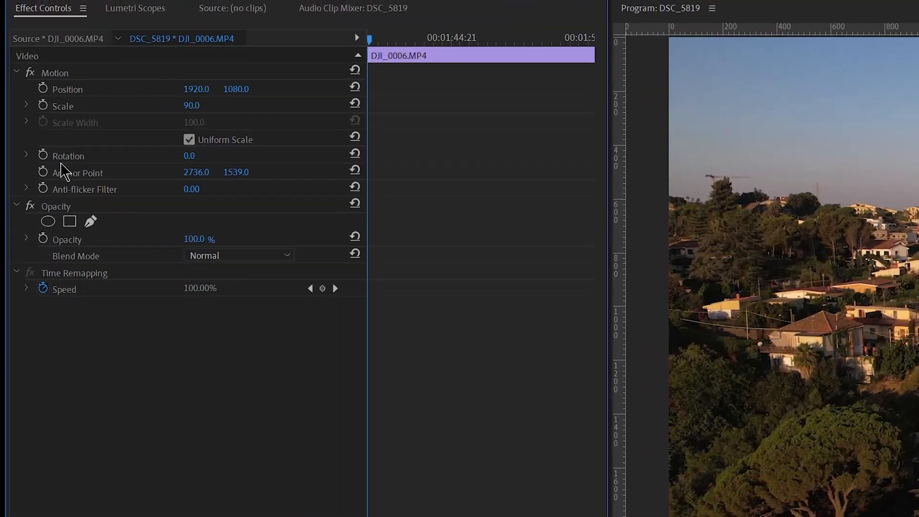
pyautogui.moveTo(45, 102)
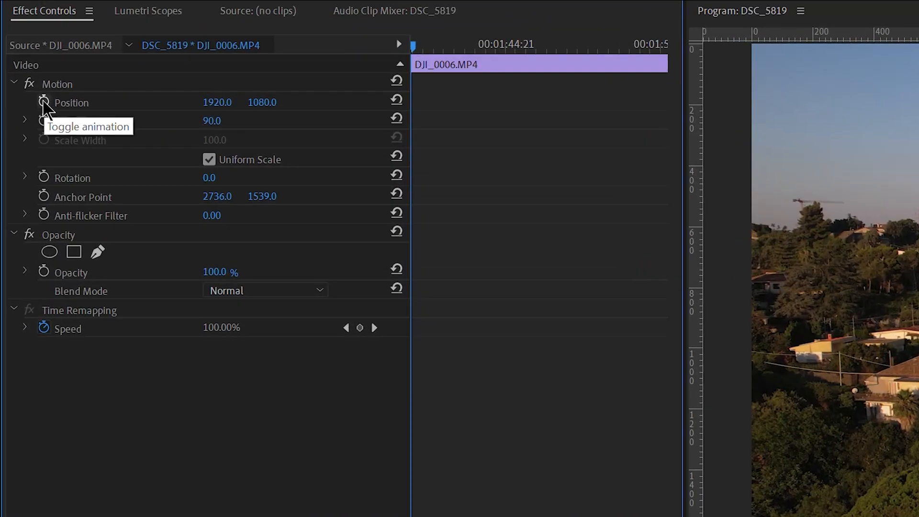
# Enable Position keyframing and shift Position X to 1383 later in the clip.
pyautogui.click(44, 101)
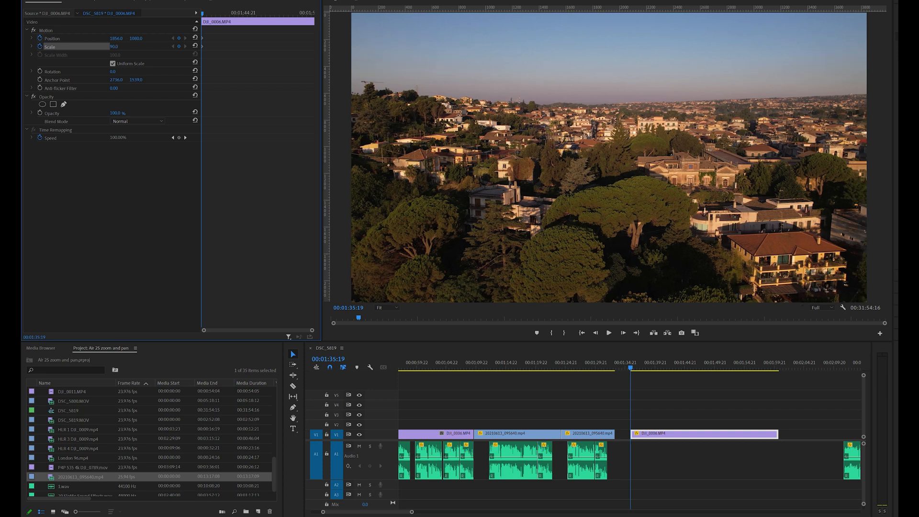
pyautogui.moveTo(116, 37); pyautogui.dragTo(126, 38)
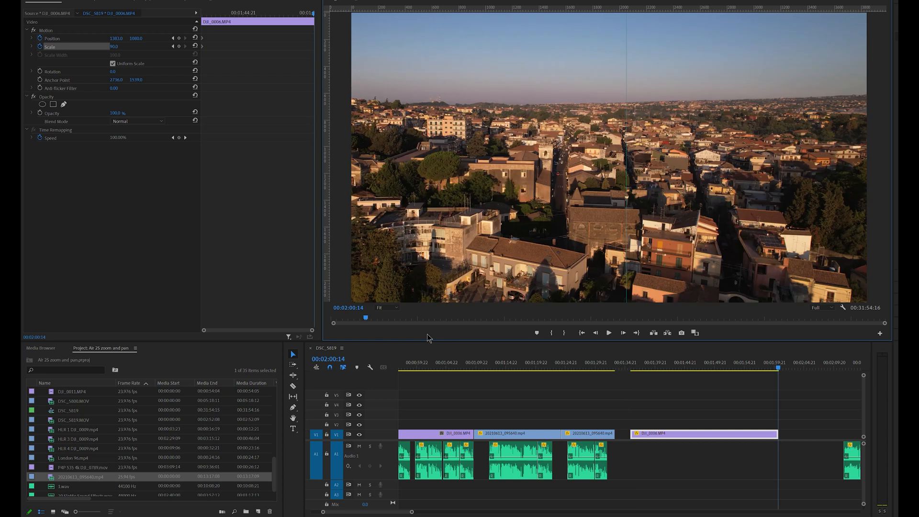
# Add a mid-clip keyframe with Scale above 100% and Position X around 2299.
pyautogui.doubleClick(115, 47)
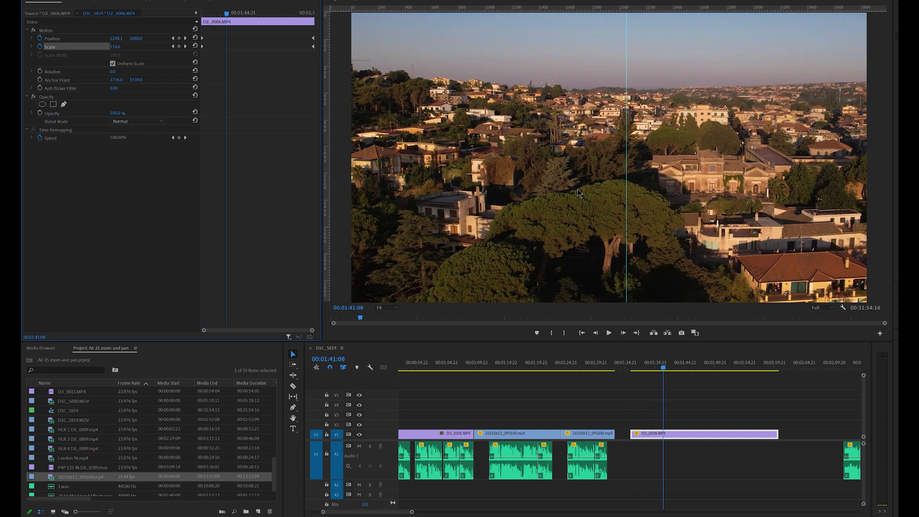
# At a later playhead point, keyframe a lower Scale and a new Position X.
pyautogui.click(608, 332)
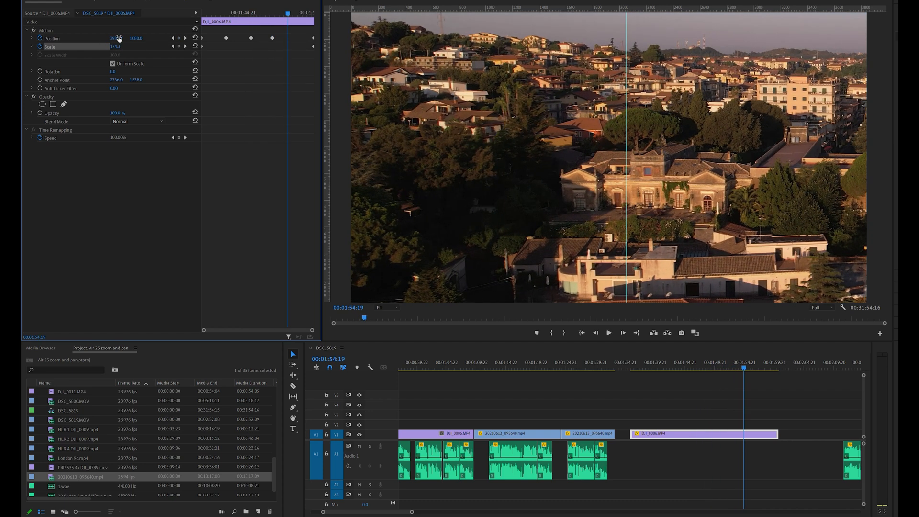
pyautogui.click(608, 332)
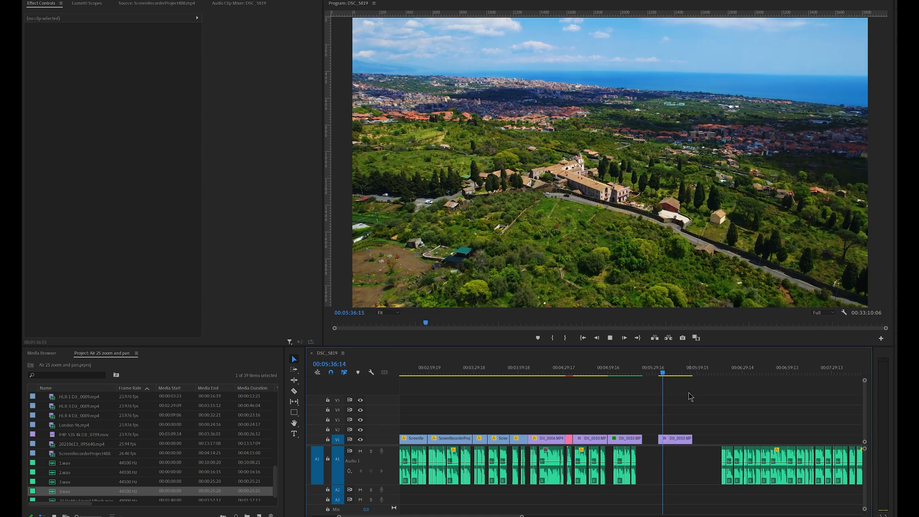
# Keyframe the coastal drone clip at Scale 200 with Position X 3223.
pyautogui.click(675, 439)
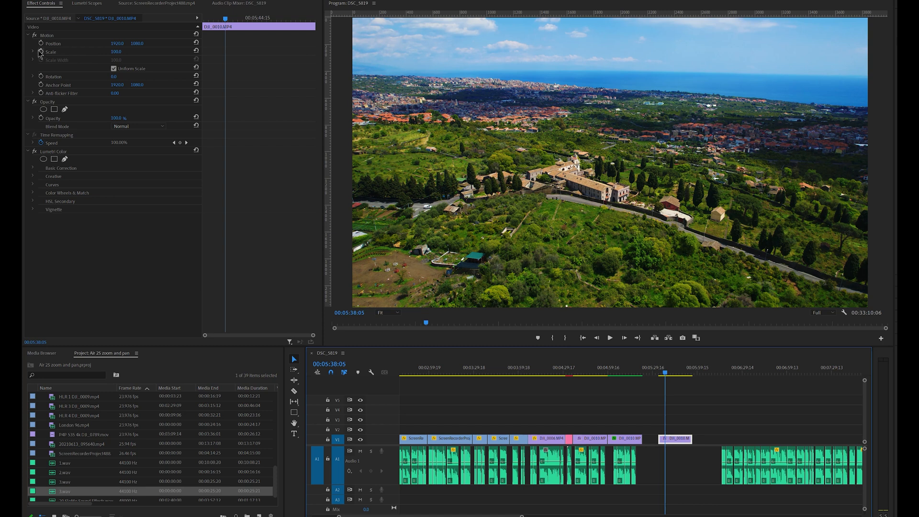
pyautogui.moveTo(41, 51)
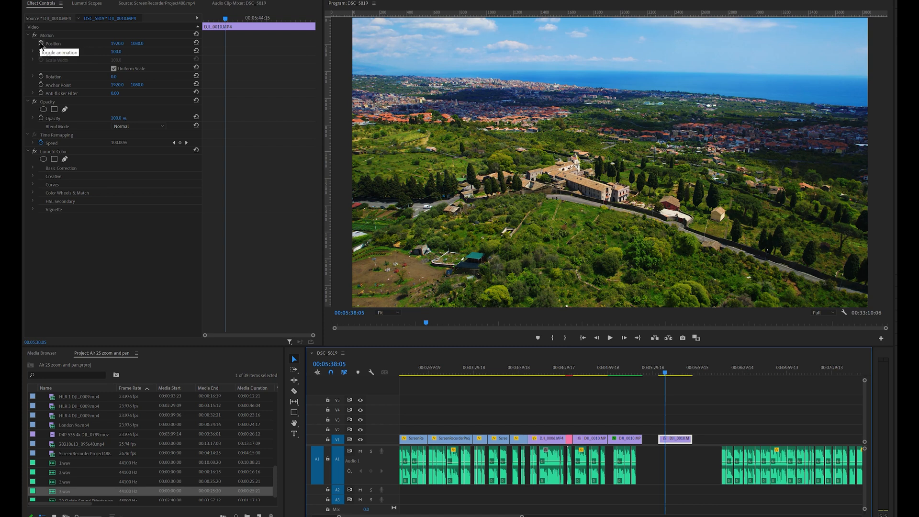
pyautogui.click(40, 43)
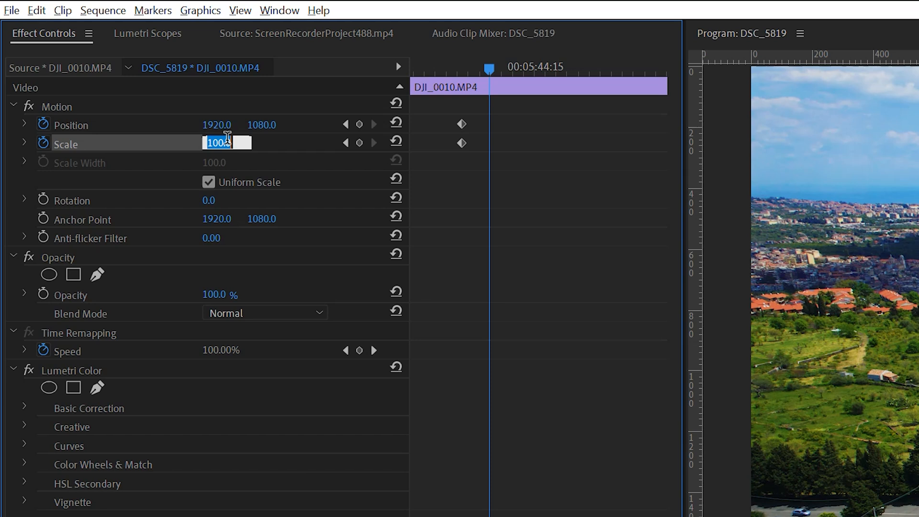
pyautogui.write('200')
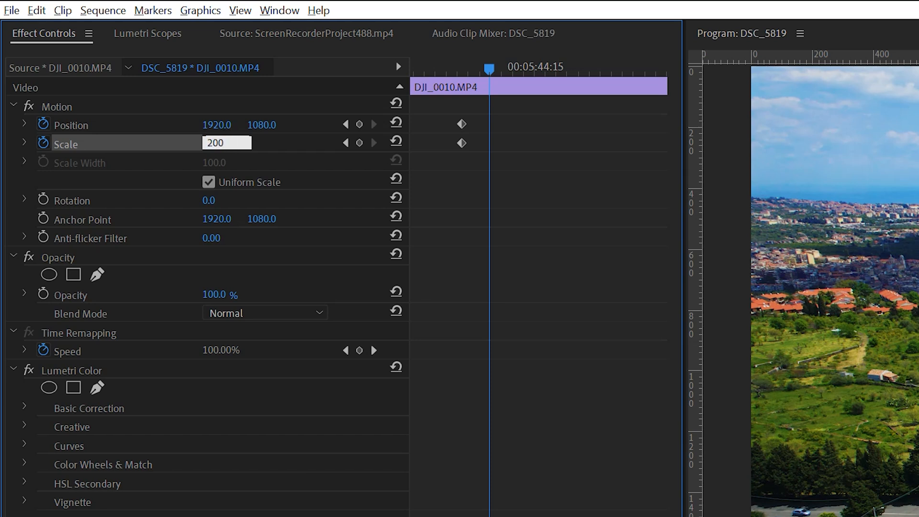
pyautogui.click(359, 143)
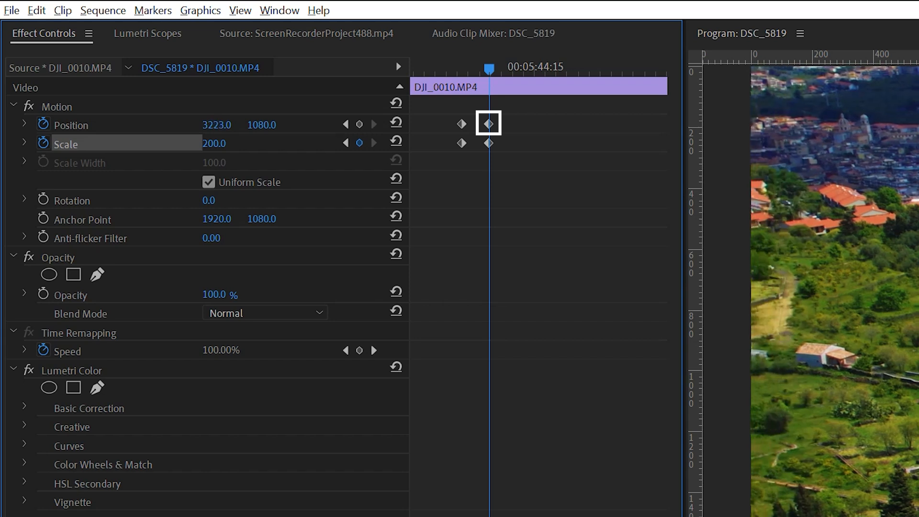
# Add a later Position keyframe at 3274, 380 to suggest the drone descending.
pyautogui.moveTo(216, 124); pyautogui.dragTo(261, 128)
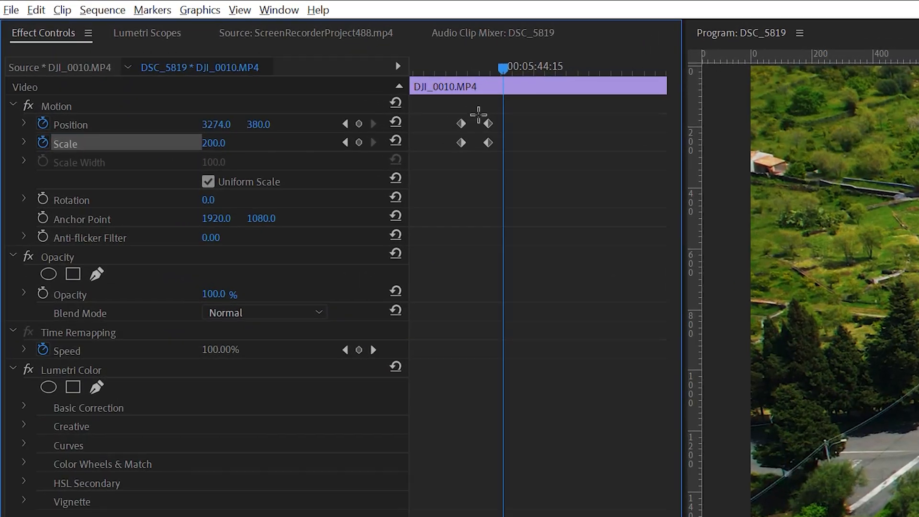
pyautogui.click(488, 142)
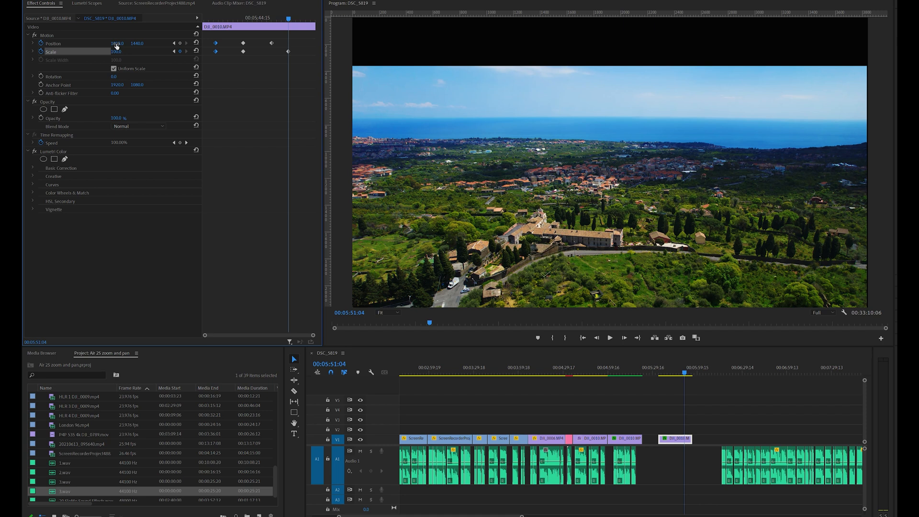
# Add an end keyframe restoring Position to 1920, 1080 at Scale 100.
pyautogui.click(117, 42)
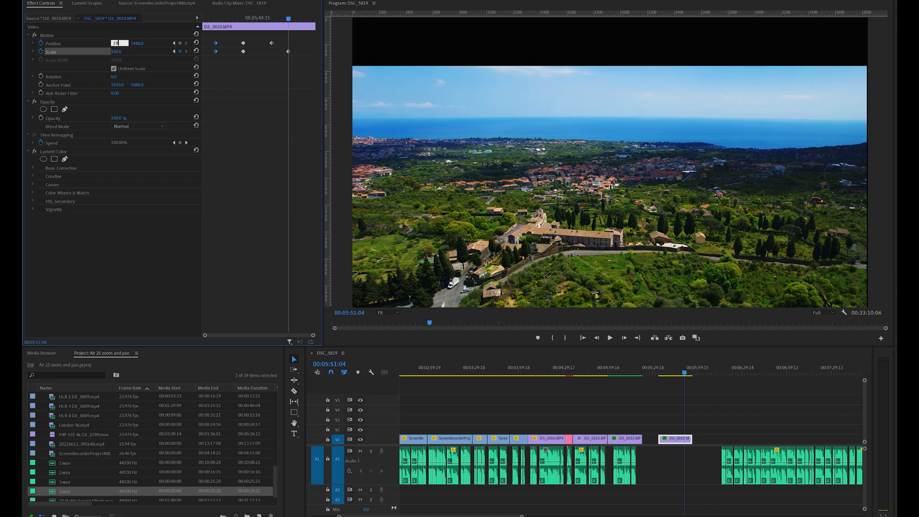
pyautogui.write('1920.0')
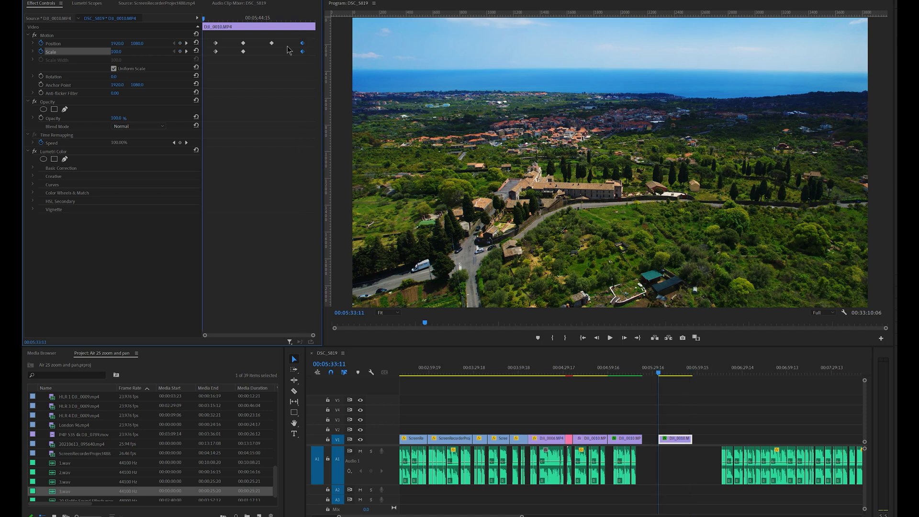
# Preview the keyframed zoom-and-pan in the Program Monitor, then stop playback.
pyautogui.click(608, 337)
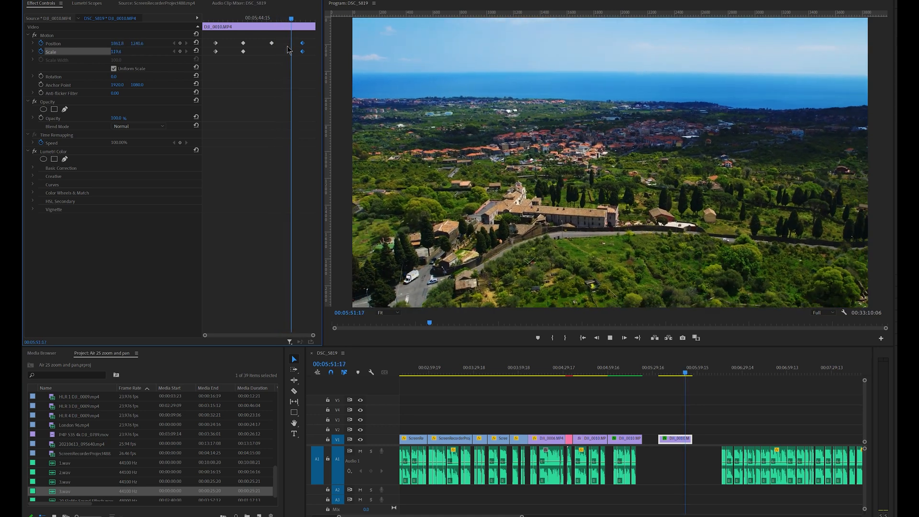
pyautogui.click(658, 375)
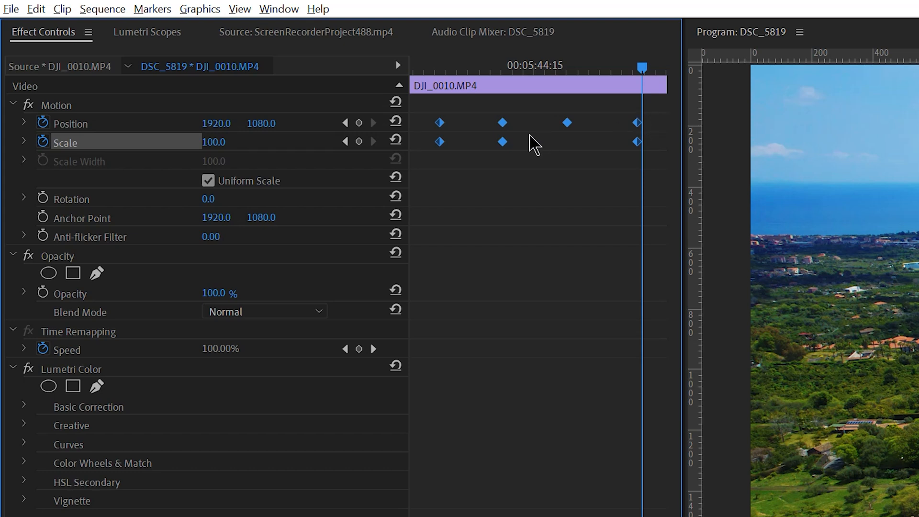
# Apply Ease In temporal interpolation to the selected Position and Scale keyframes.
pyautogui.rightClick(502, 141)
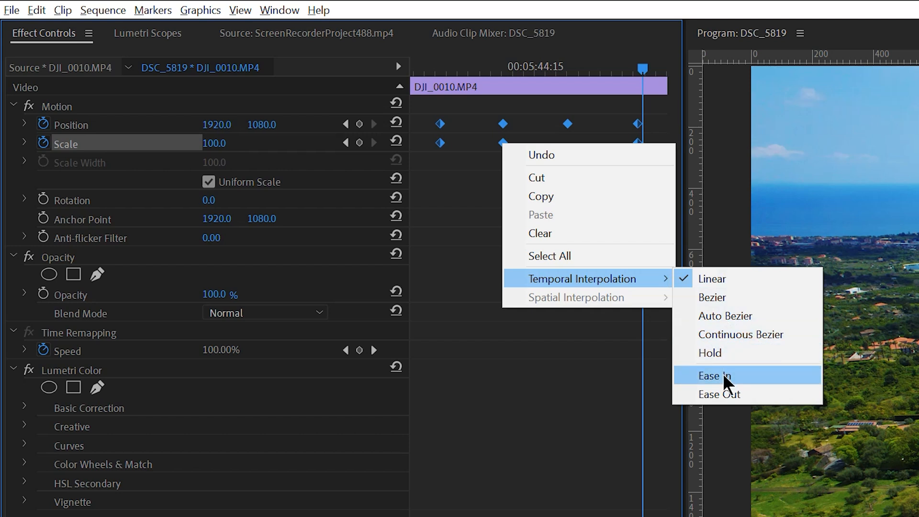
pyautogui.click(713, 376)
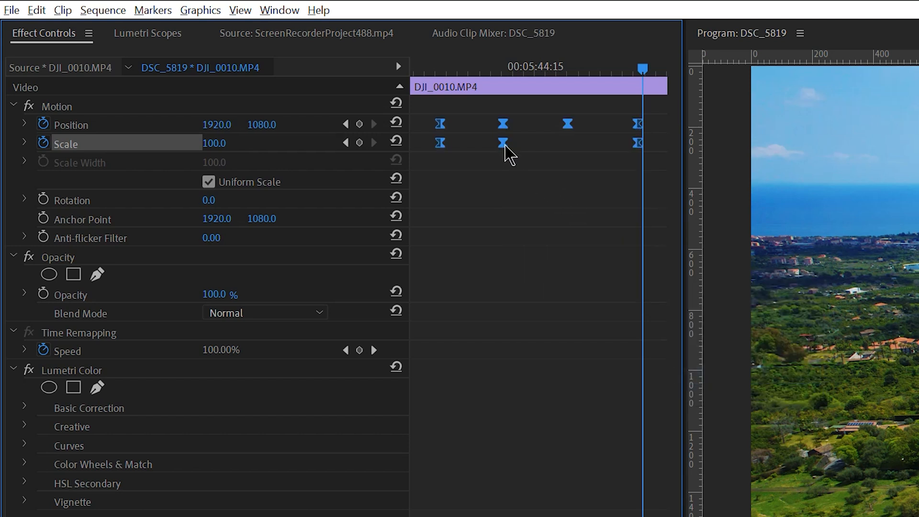
pyautogui.rightClick(502, 143)
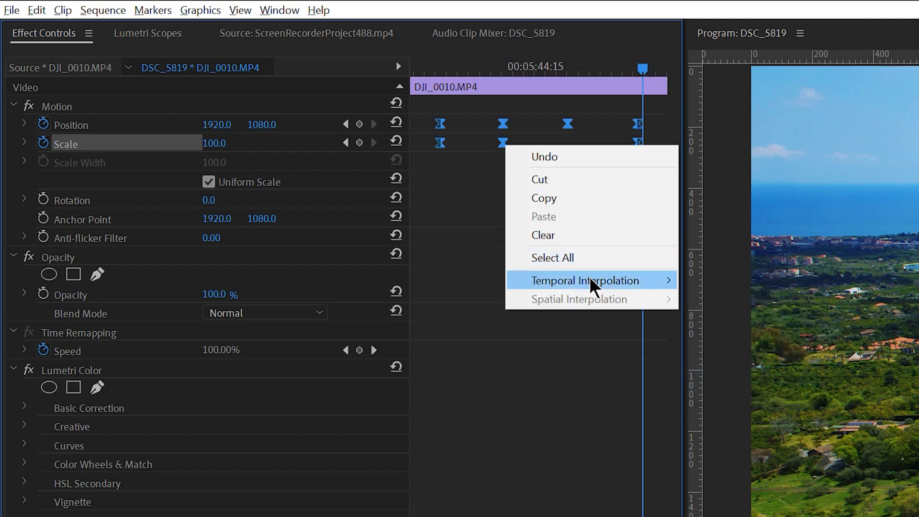